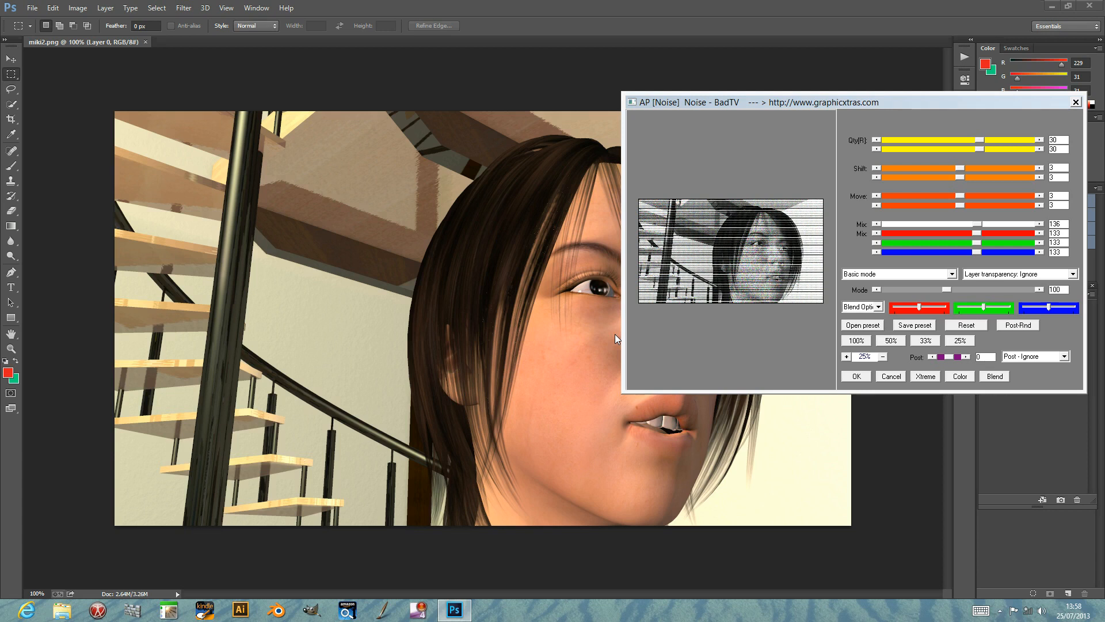
mouse_move(624, 206)
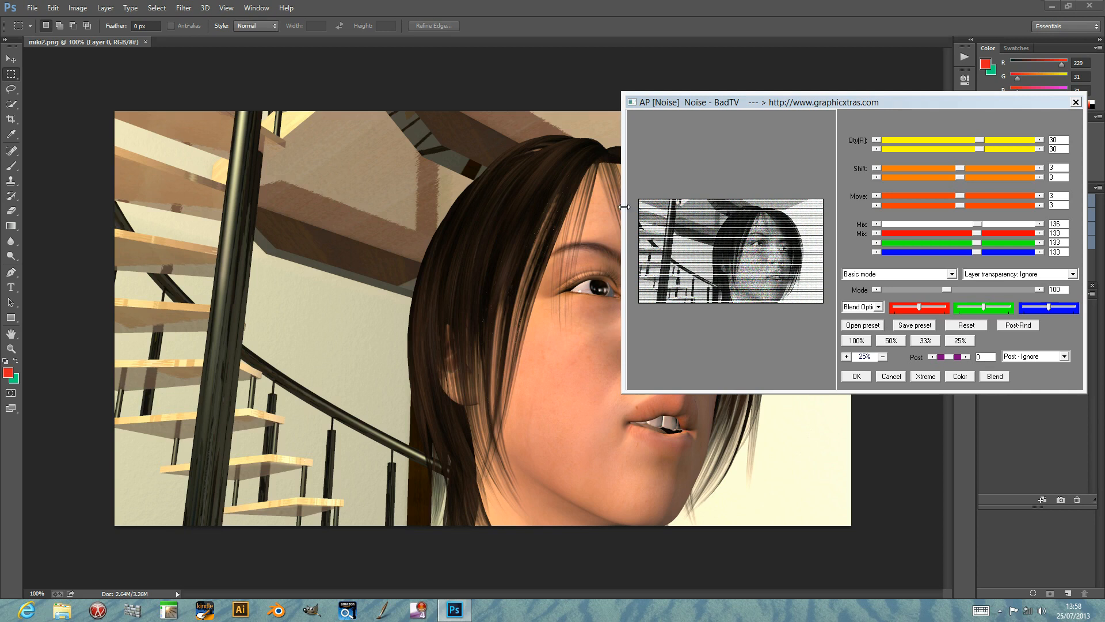
mouse_move(794, 137)
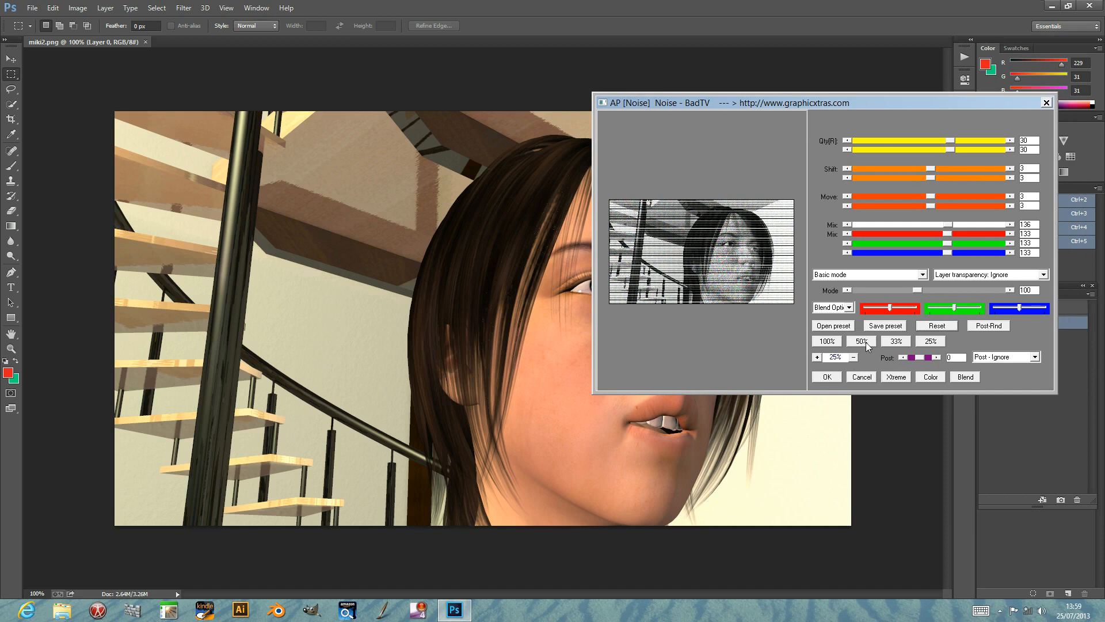
- Preview at 50%, then drag the Qty and Shift sliders up for denser, shifted scanlines
click(860, 341)
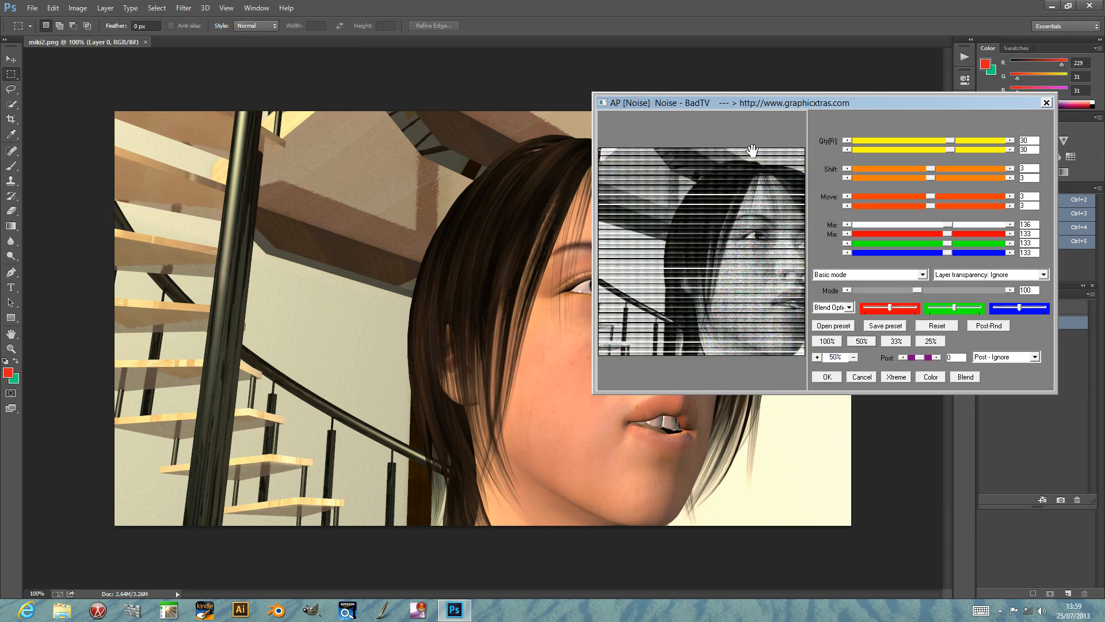
mouse_move(969, 145)
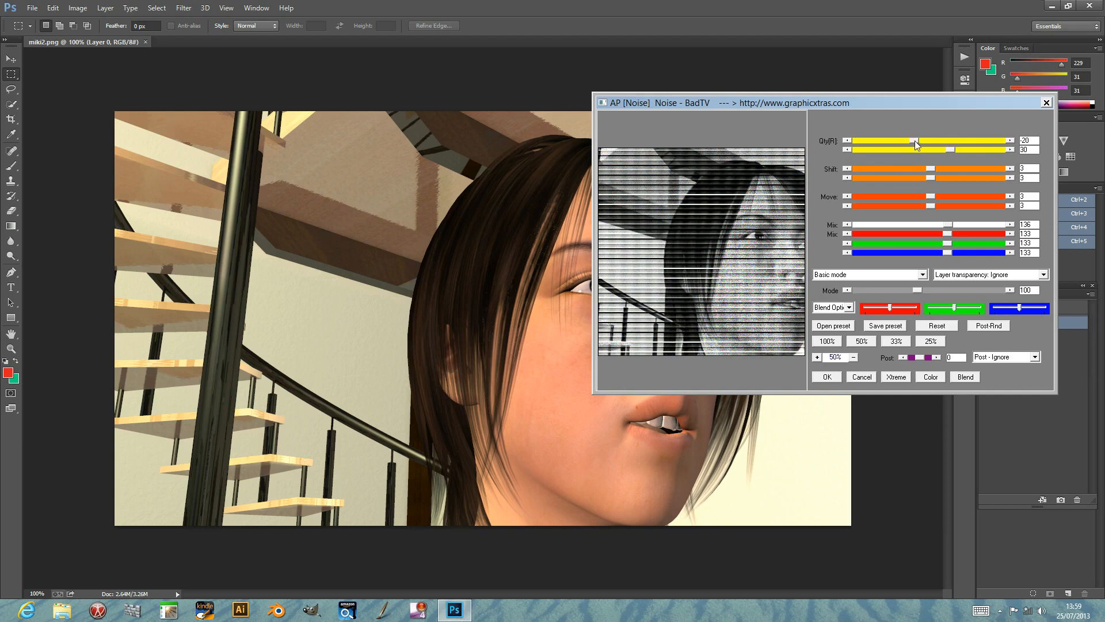
drag(932, 150, 893, 151)
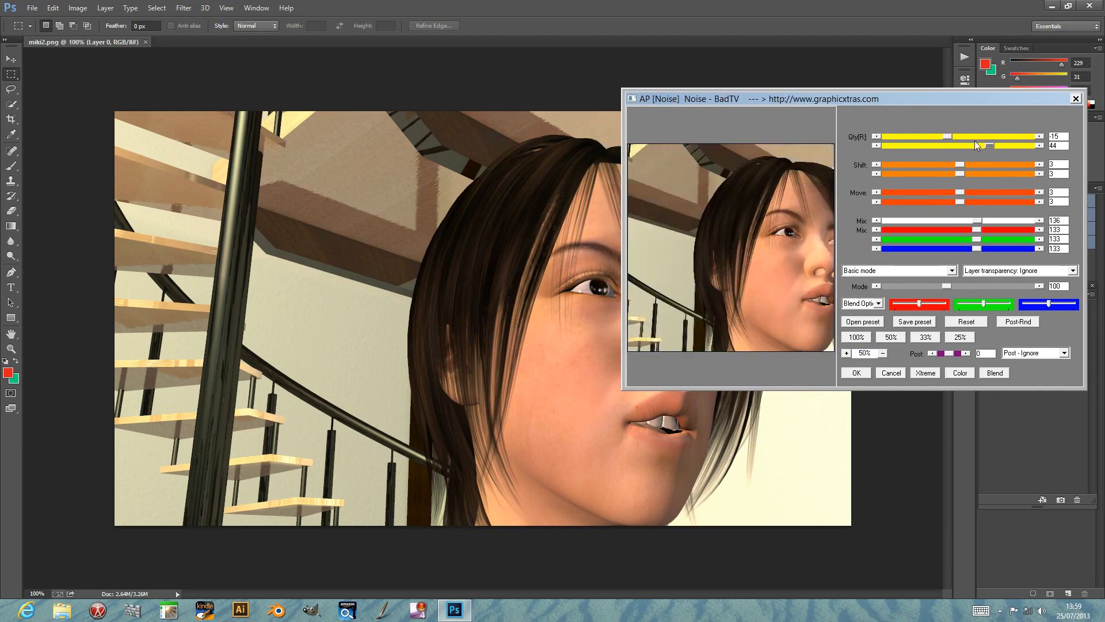
drag(946, 137, 1009, 137)
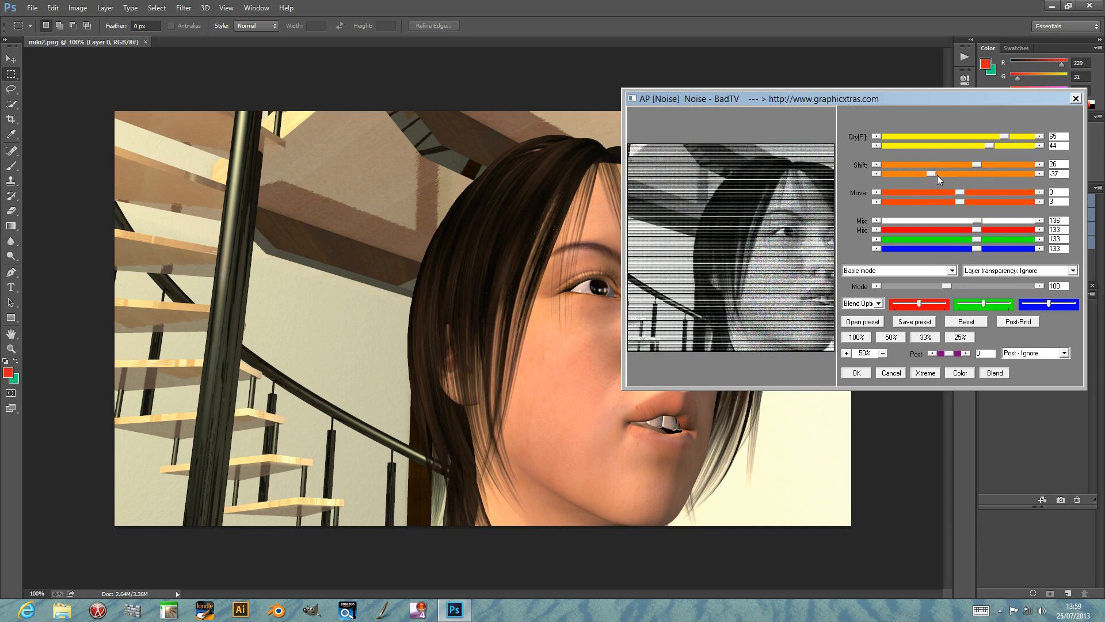
drag(940, 197, 990, 197)
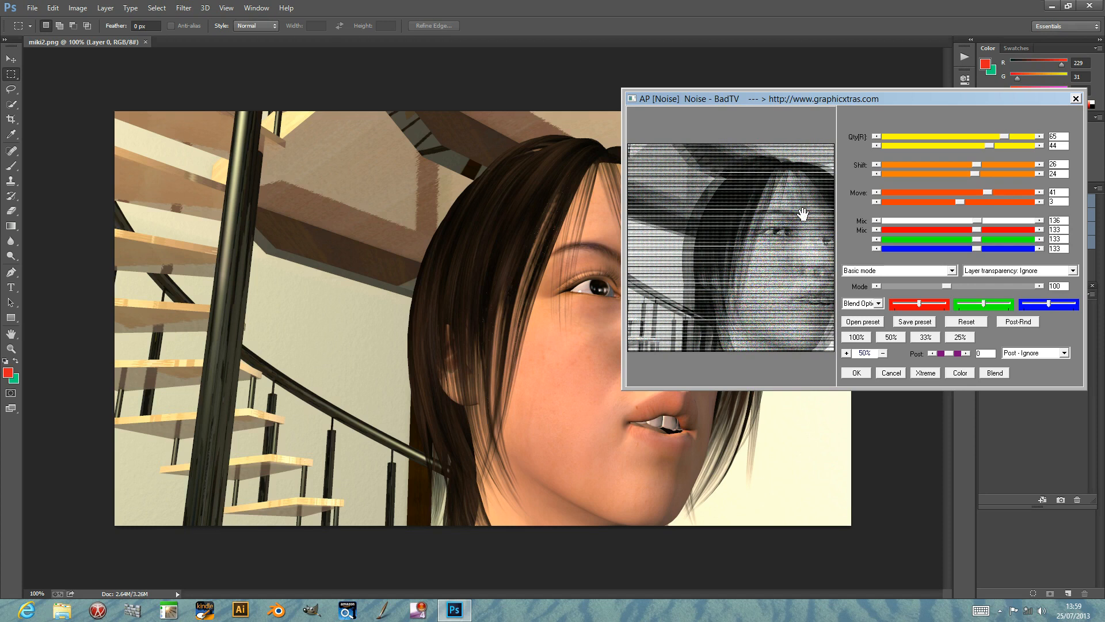
mouse_move(829, 226)
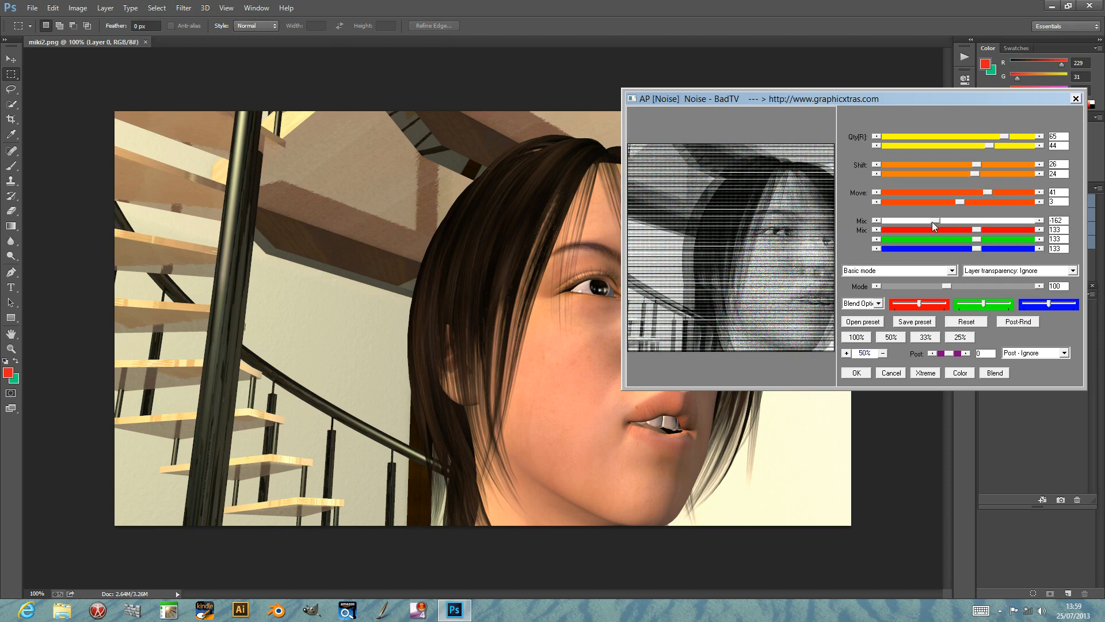
- Adjust the first colour mix back and forth, then push the red mix to tint the lines
drag(960, 221, 948, 221)
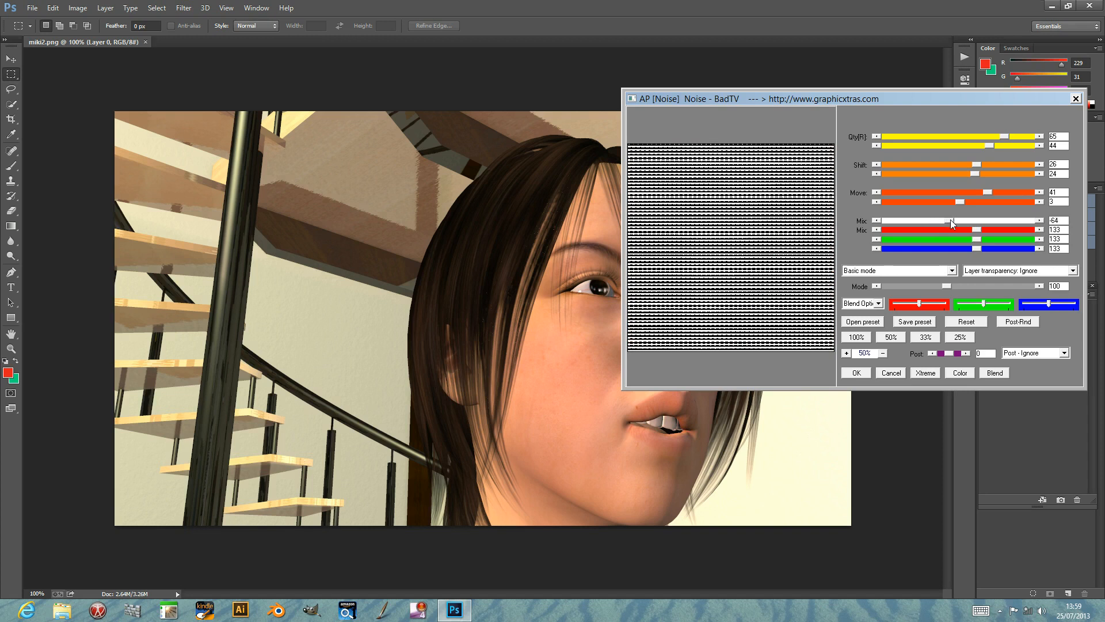
drag(950, 221, 963, 221)
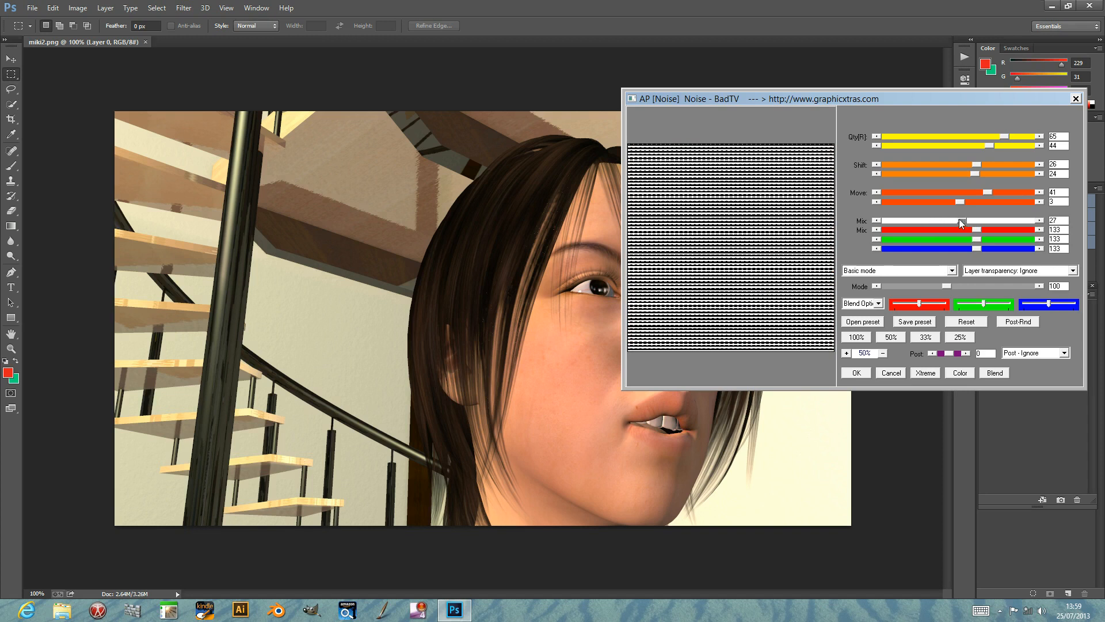
drag(959, 224, 973, 225)
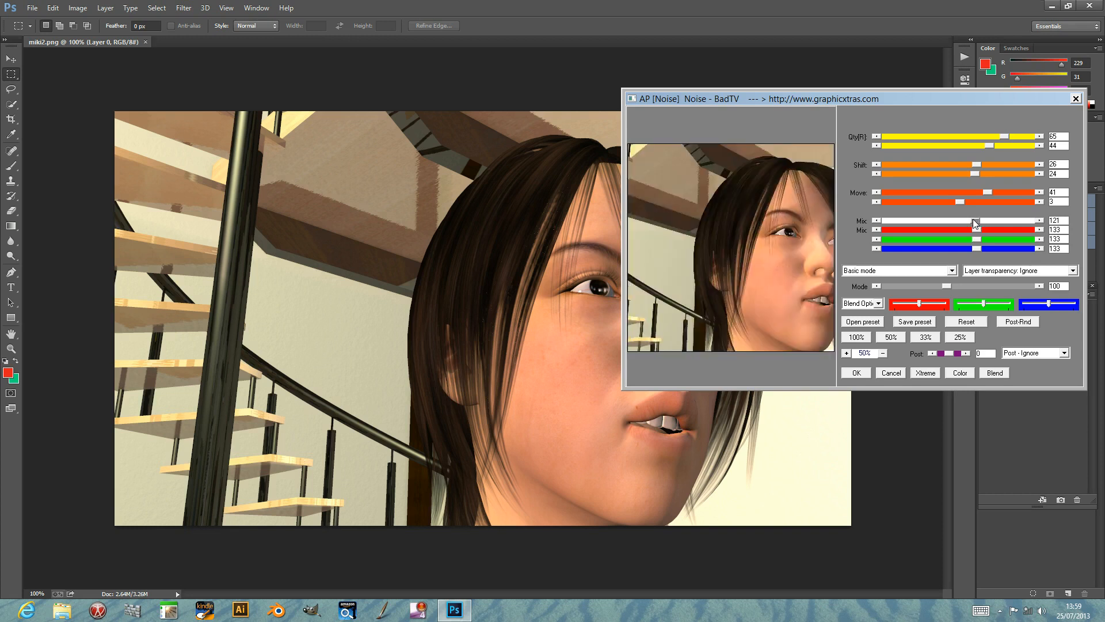
drag(975, 229, 993, 229)
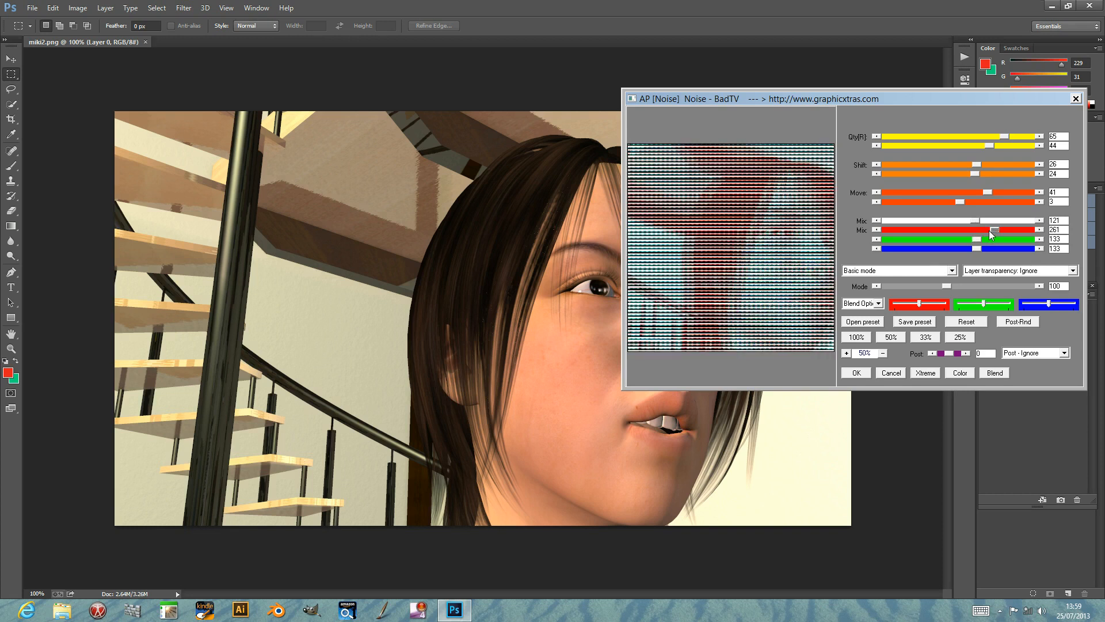
- Pull red below zero and raise green/blue until the preview is solid red-cyan striped noise
drag(993, 229, 955, 229)
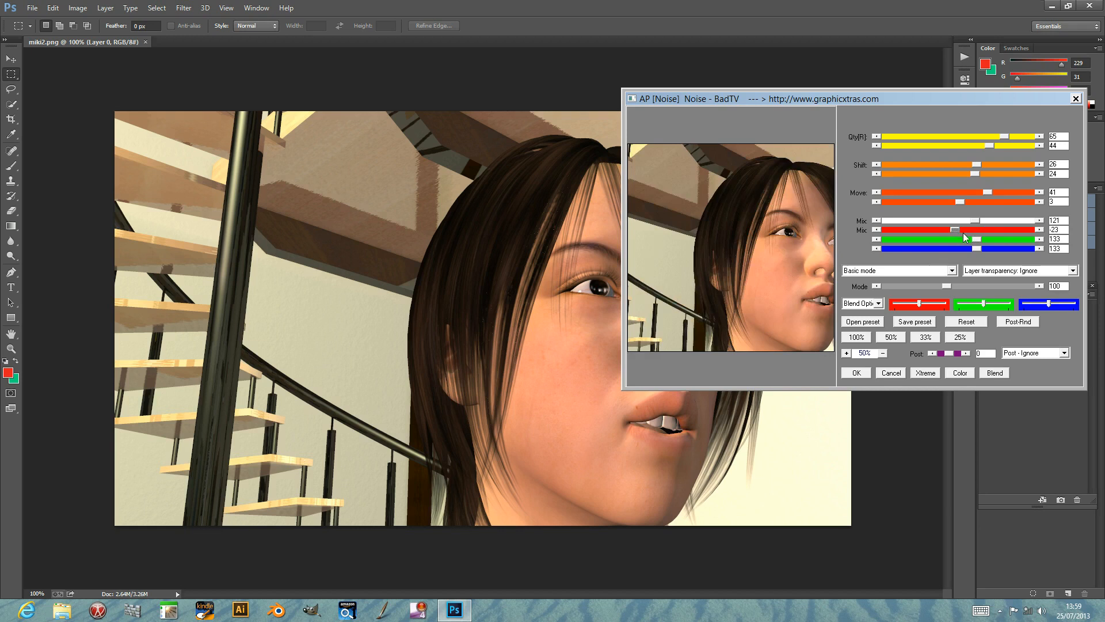
drag(955, 238, 997, 239)
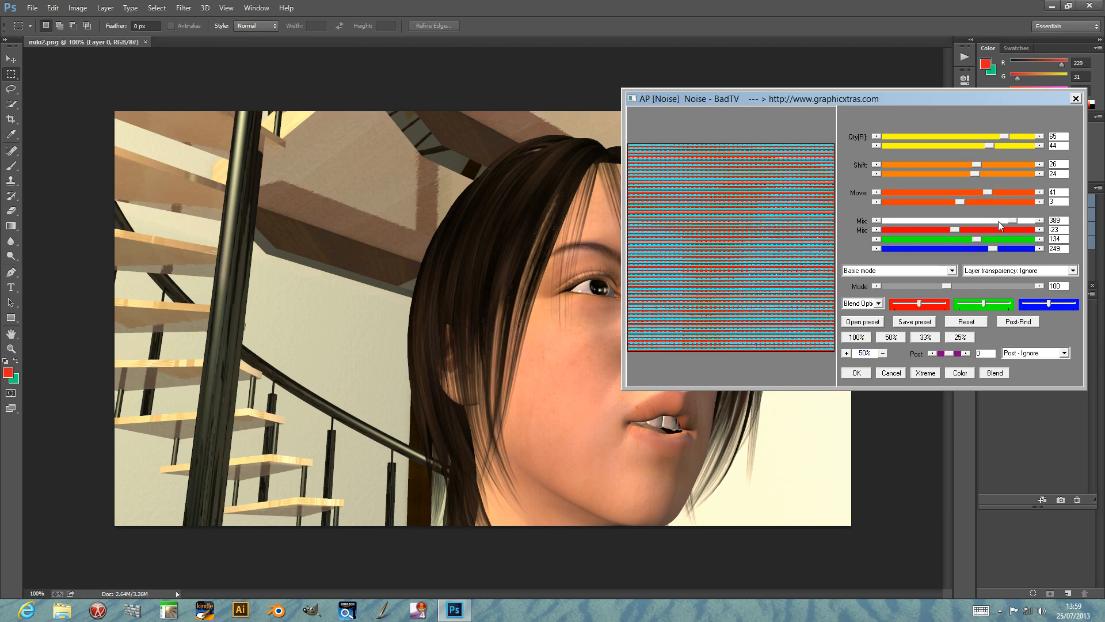
drag(997, 221, 930, 221)
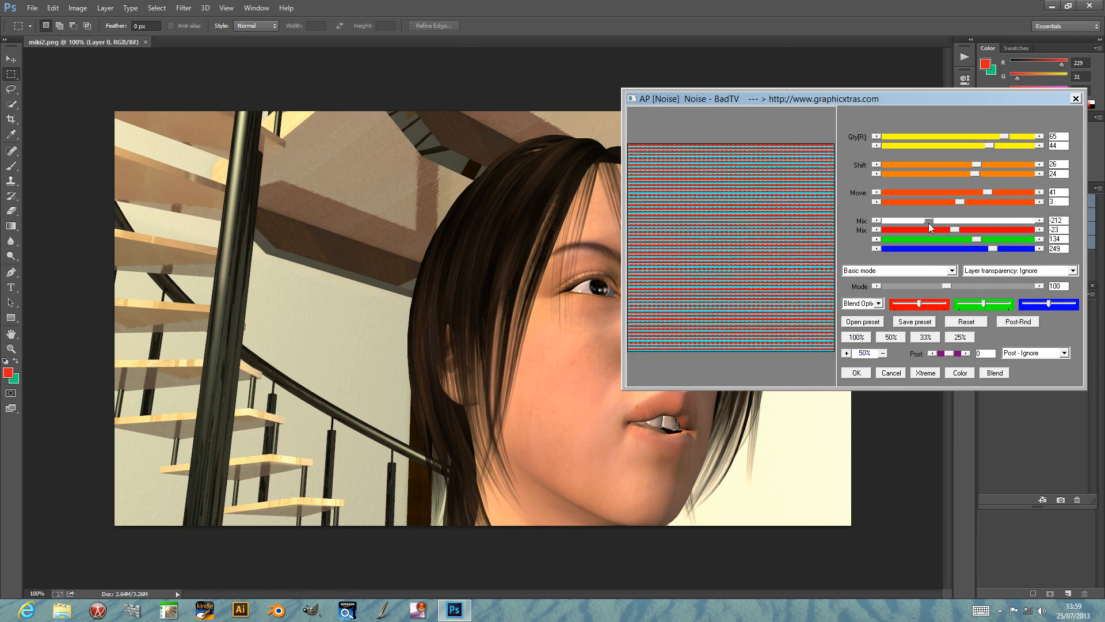
mouse_move(932, 227)
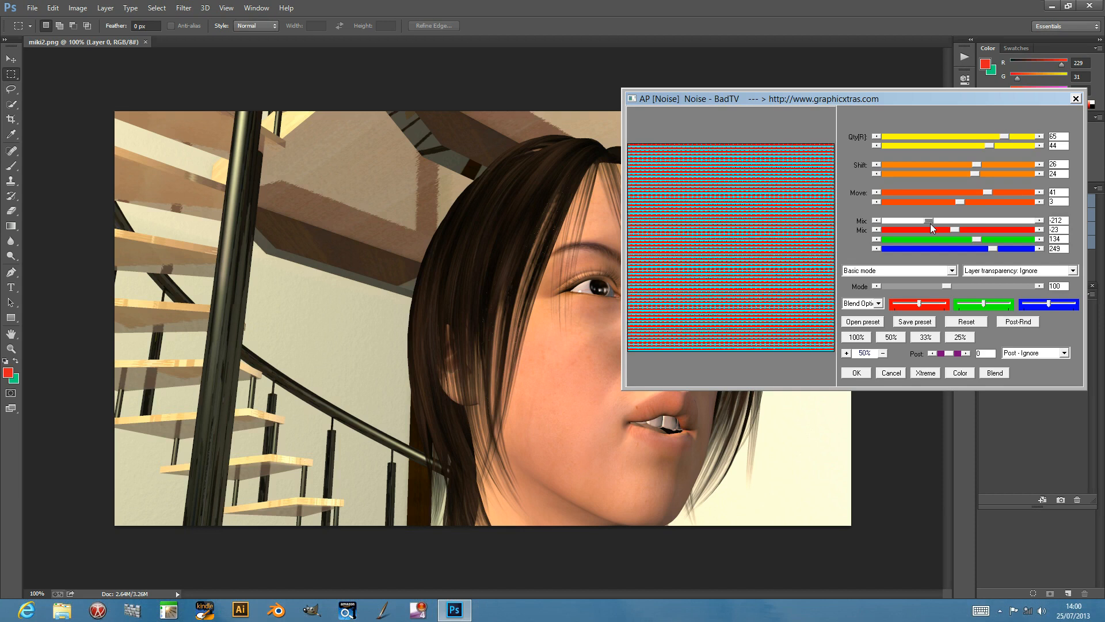
- Cycle the Blend option through Grid, Wrap and Limit2 to Purpled and apply the effect
click(861, 303)
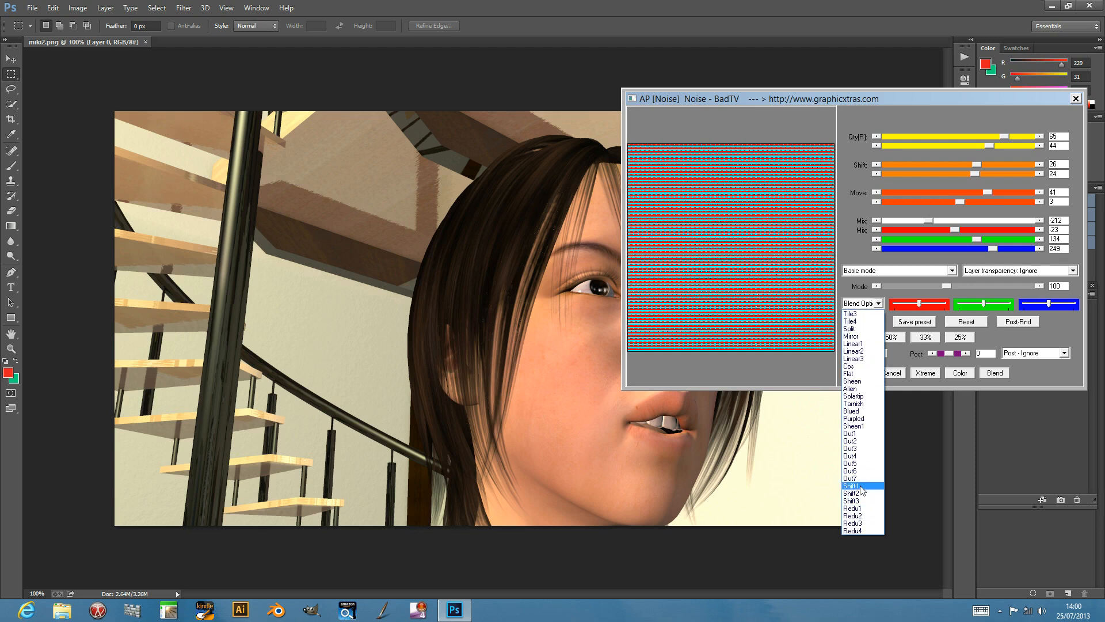
mouse_move(856, 336)
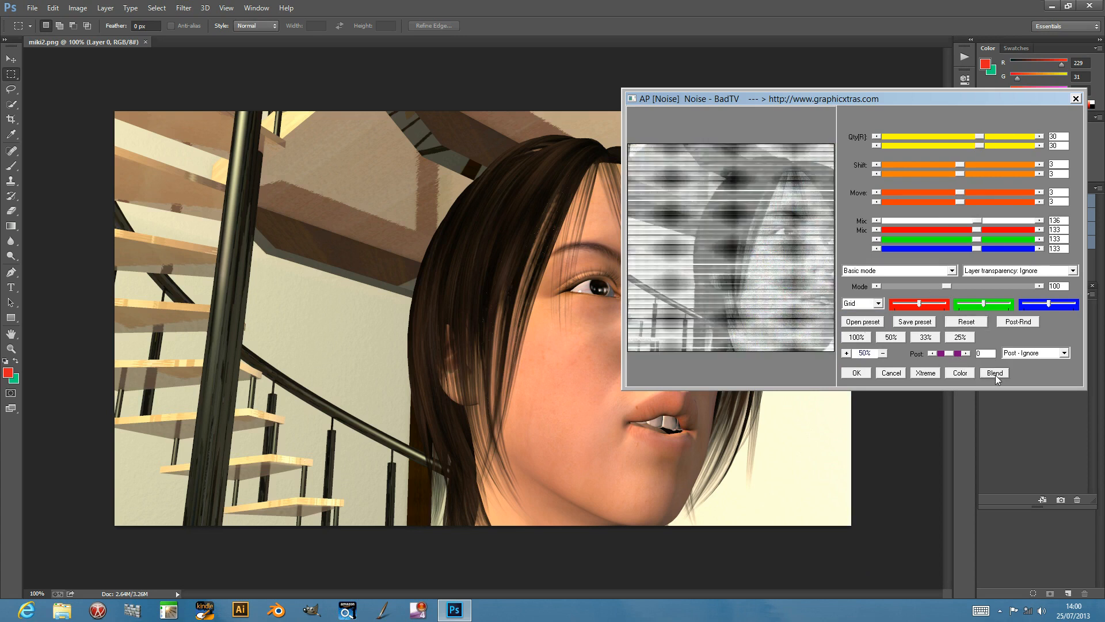
click(861, 303)
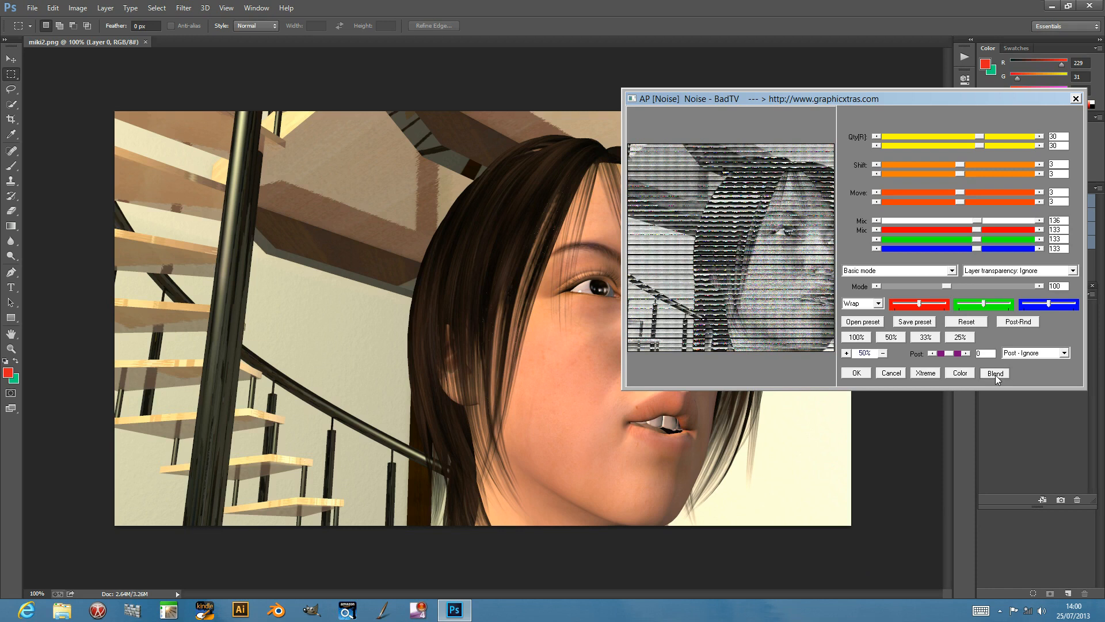
click(861, 303)
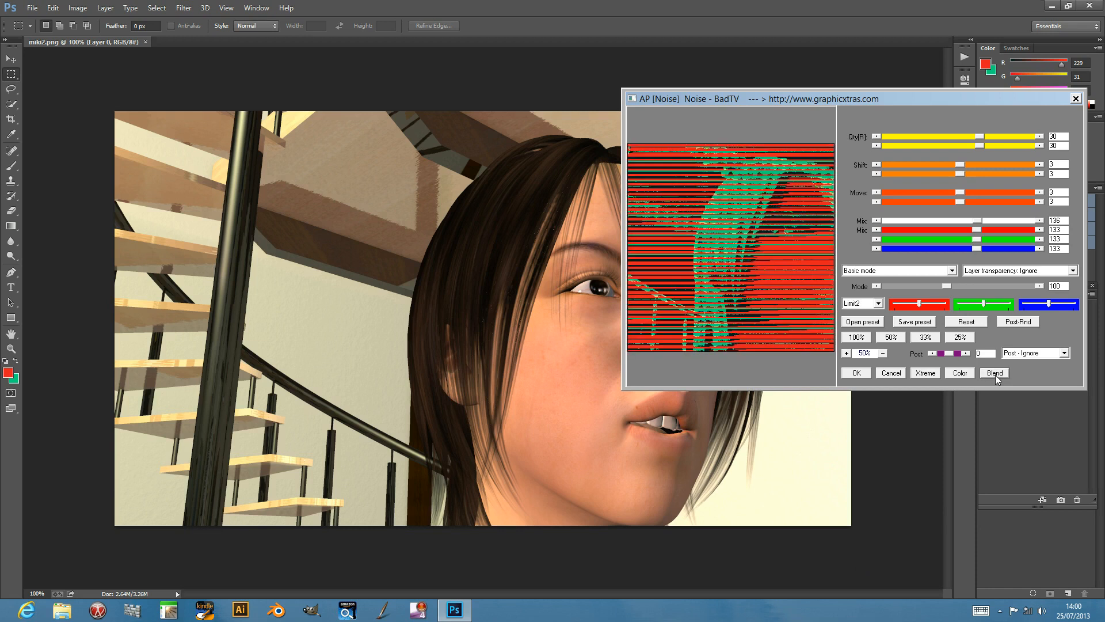
click(860, 303)
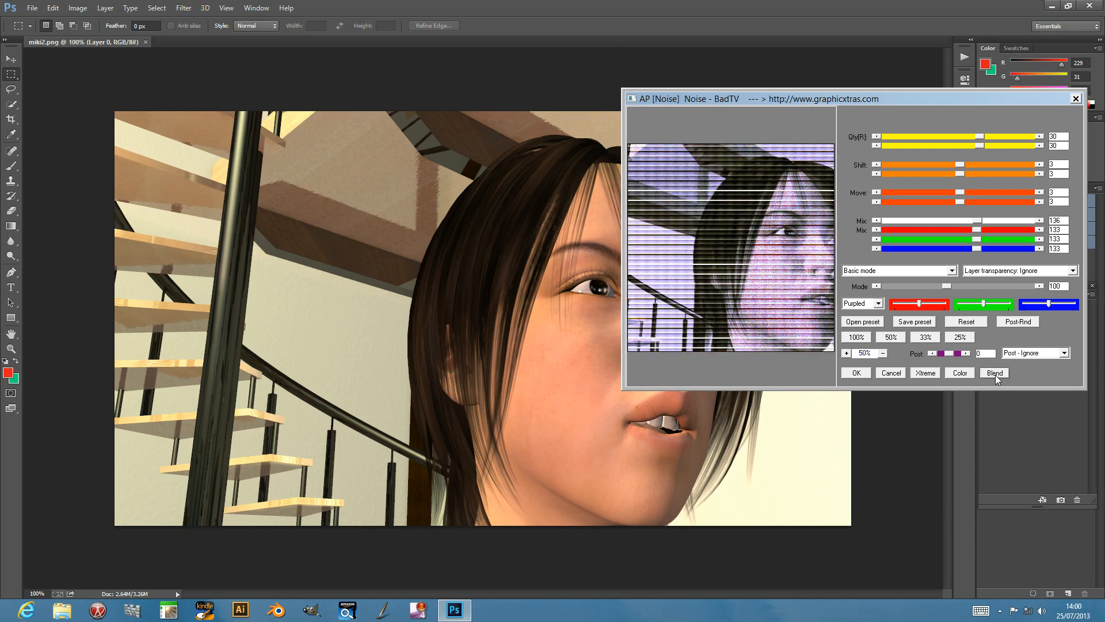
click(855, 372)
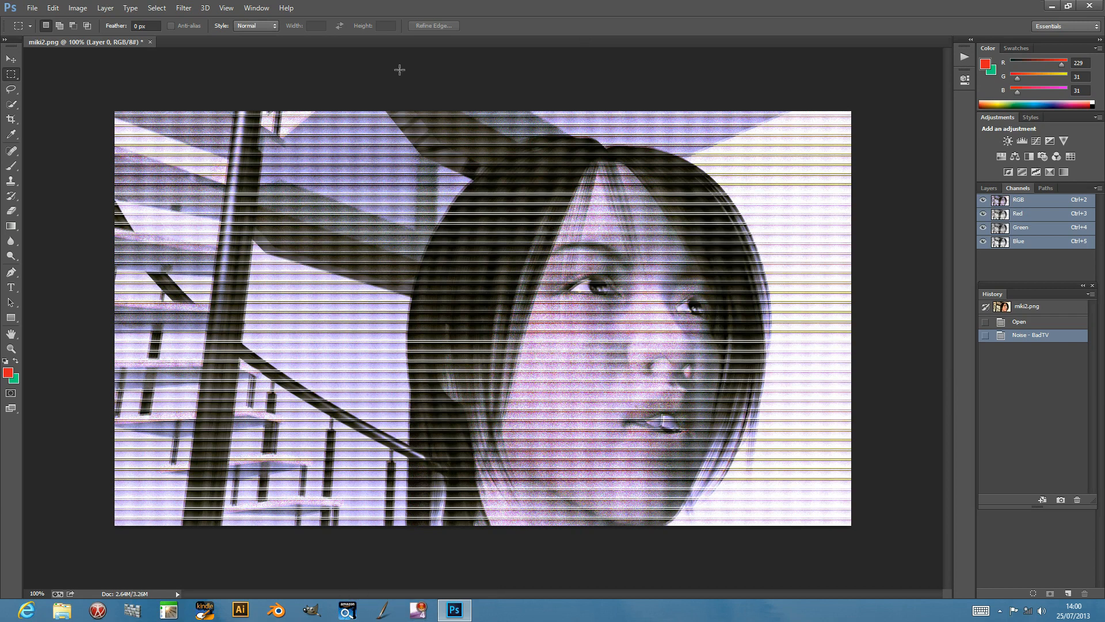
- Undo the Noise - BadTV step from the menus, restoring the clean portrait
click(183, 8)
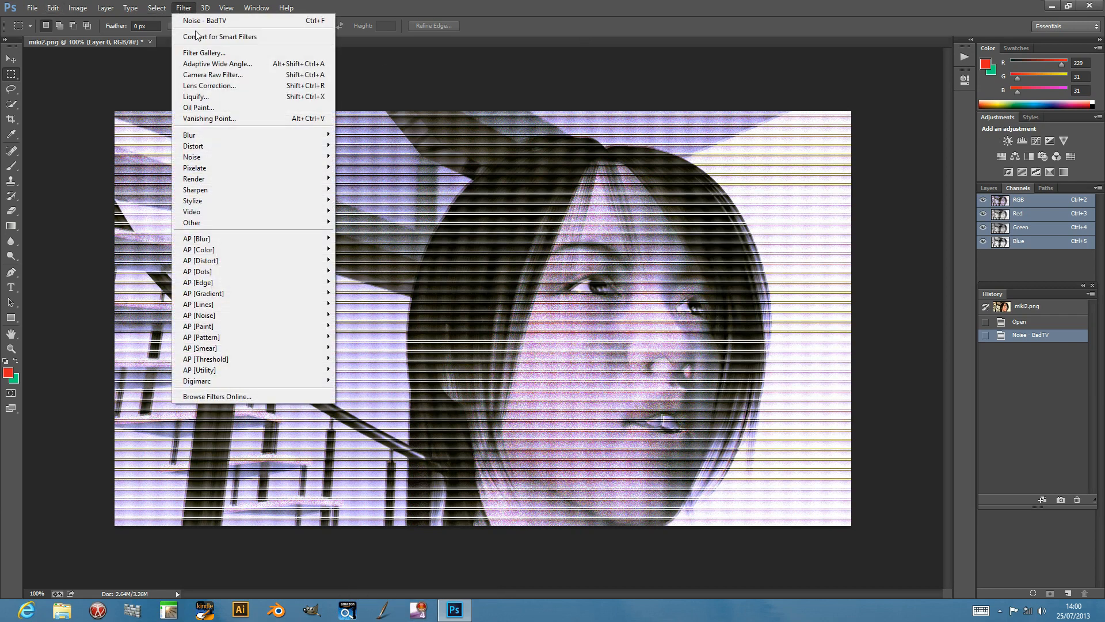
mouse_move(219, 36)
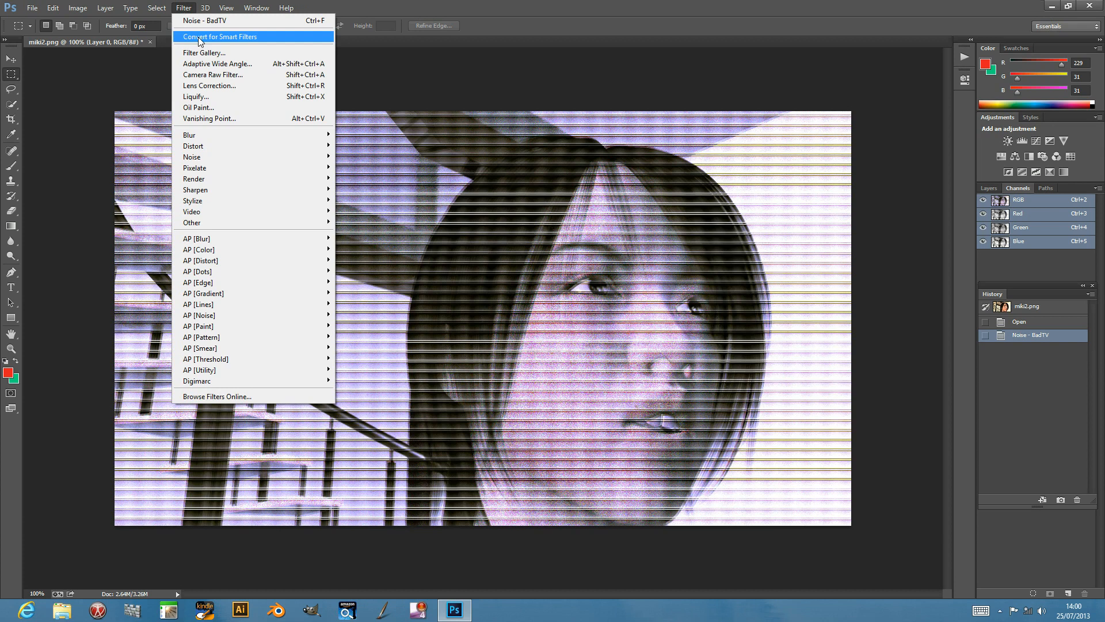
mouse_move(206, 46)
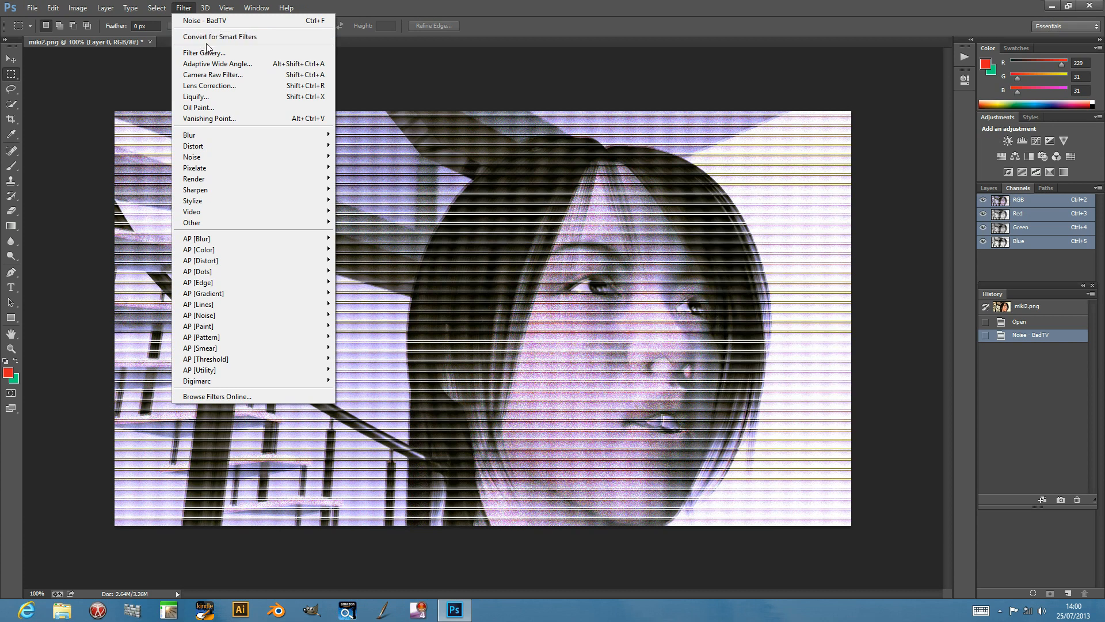
click(52, 8)
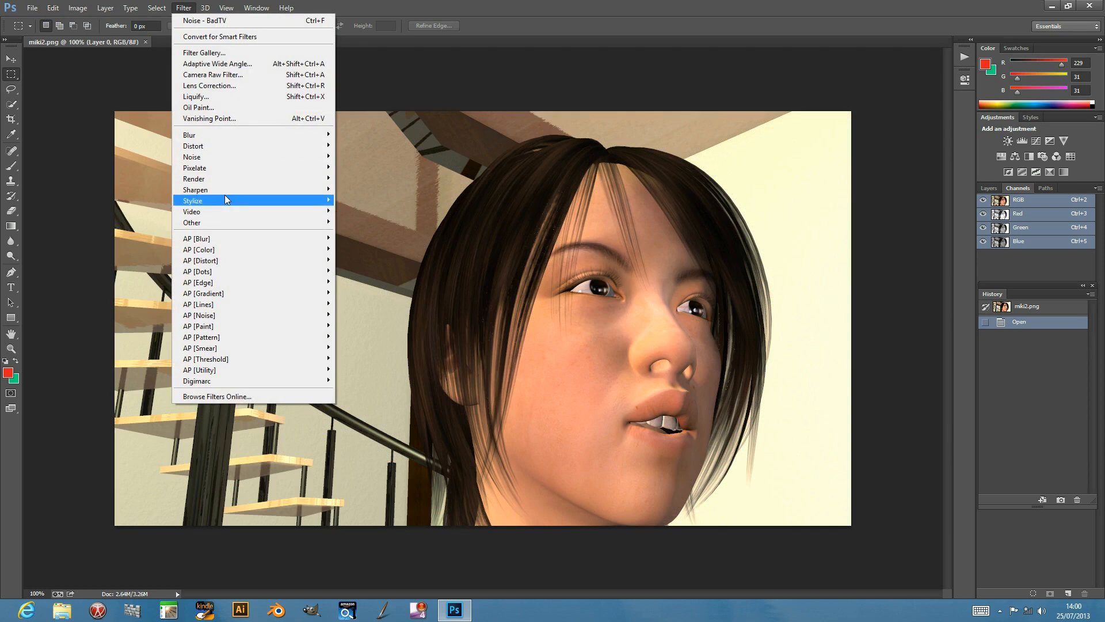
mouse_move(199, 315)
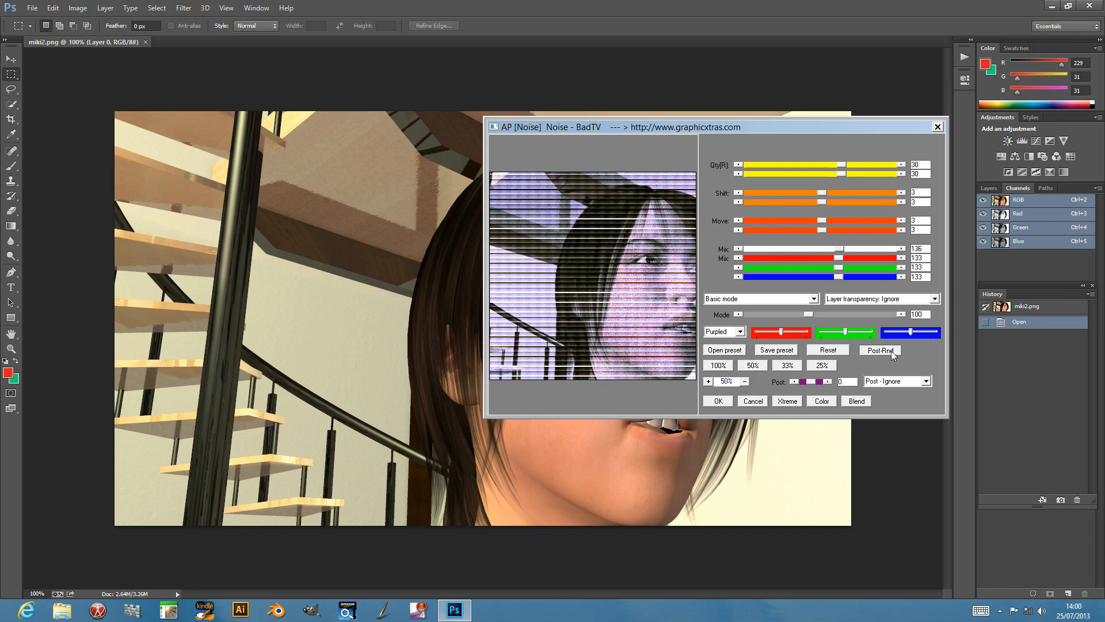
- Set the Post option to Gradient 5, turning the preview into rainbow vertical stripes
click(879, 348)
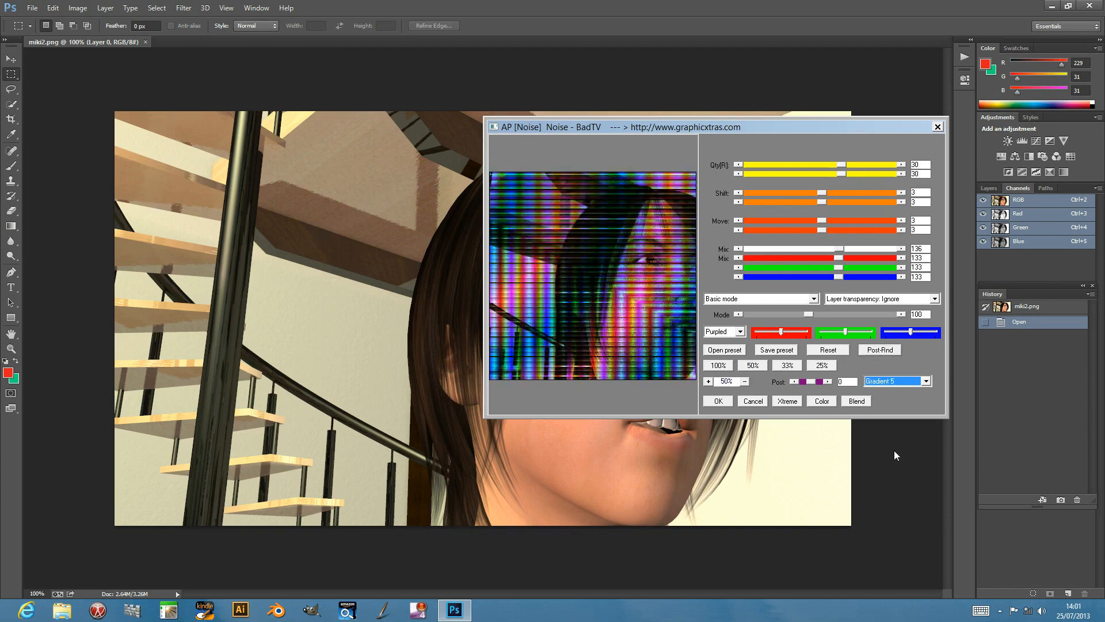